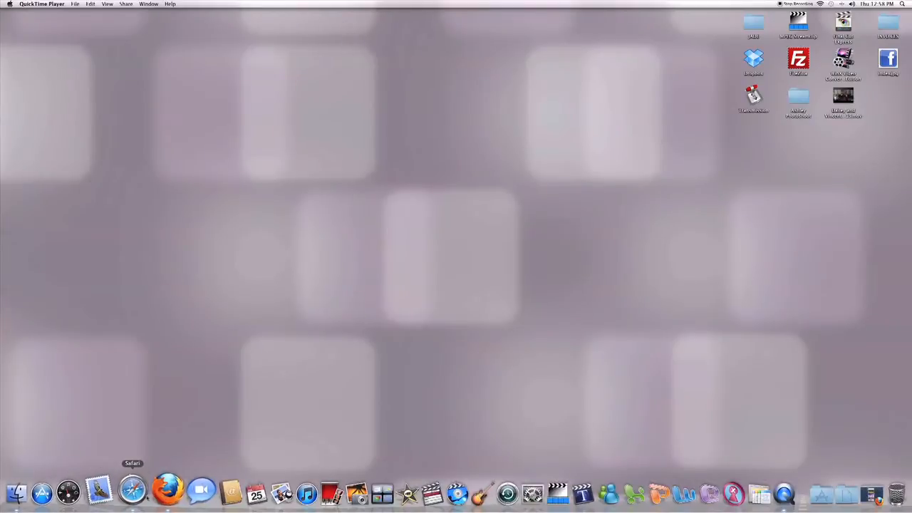
# Step: Launch Safari and go to google.com/submityourcontent/business-owner
pyautogui.click(132, 490)
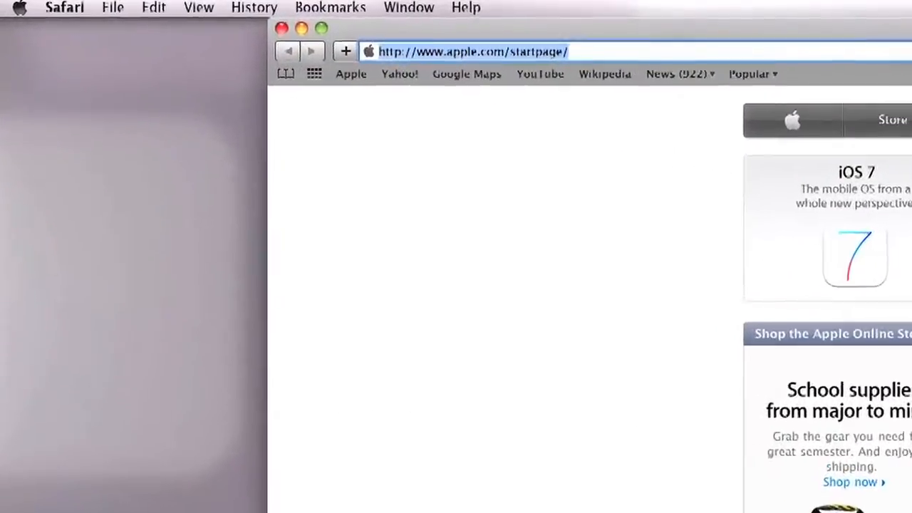
pyautogui.write('google.com/submityour')
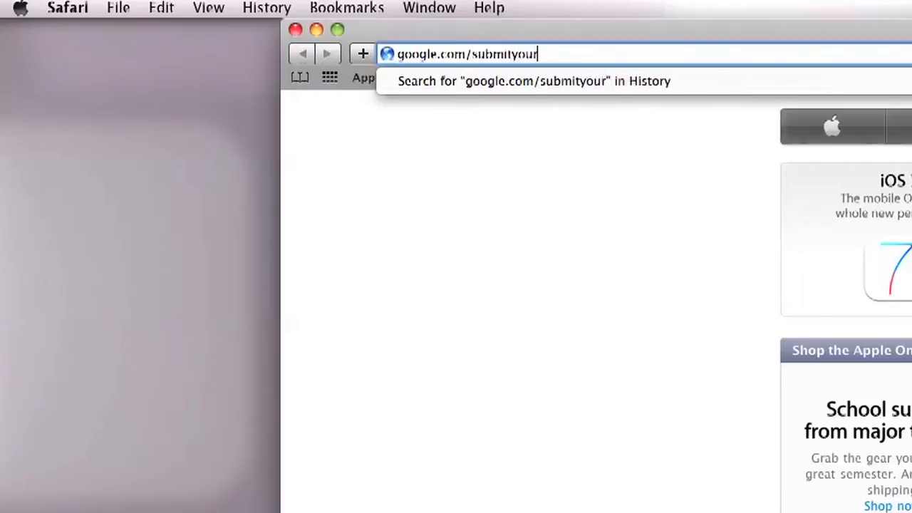
pyautogui.write('content')
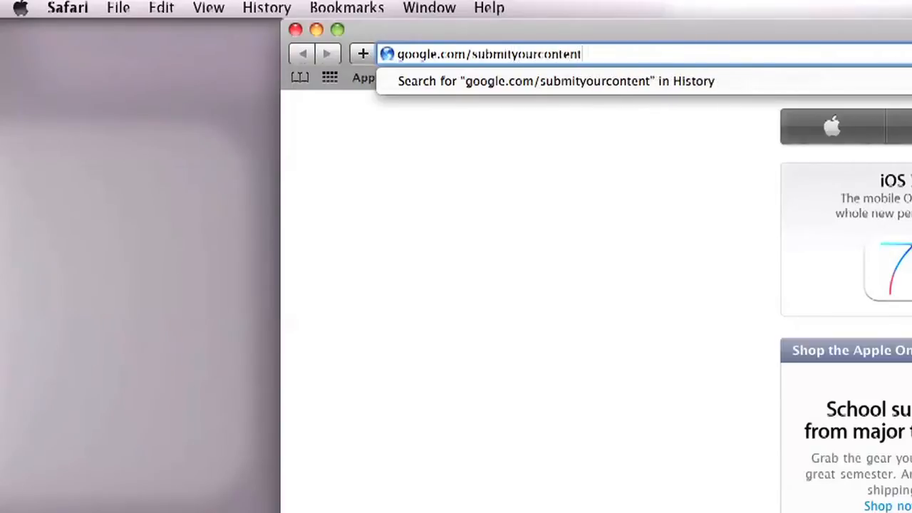
pyautogui.write('/b')
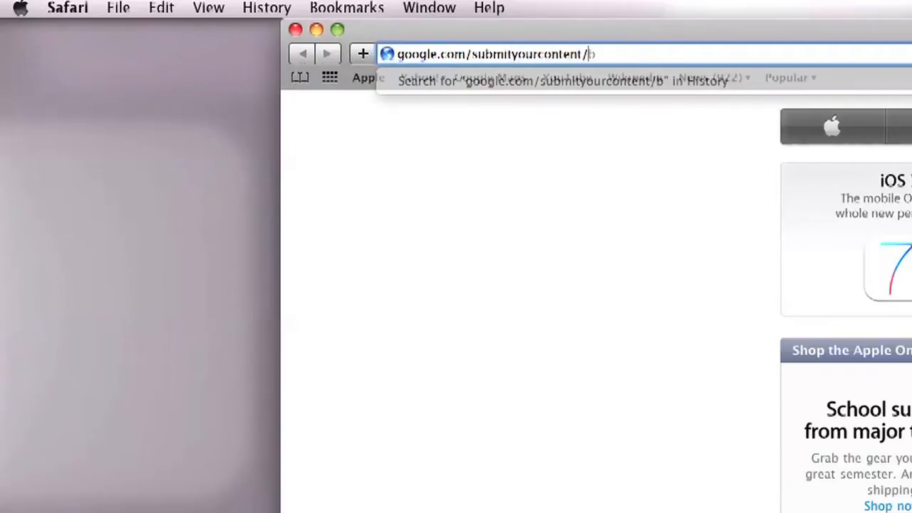
pyautogui.write('usiness')
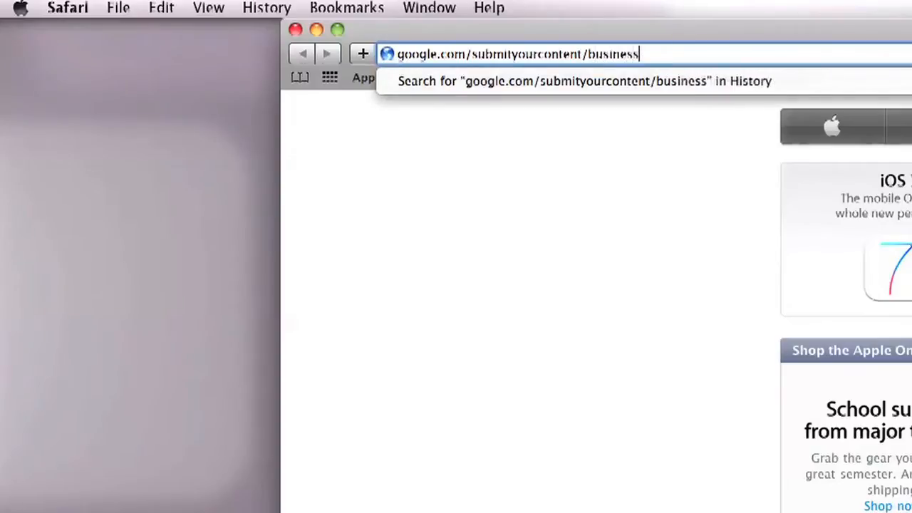
pyautogui.write('-ower')
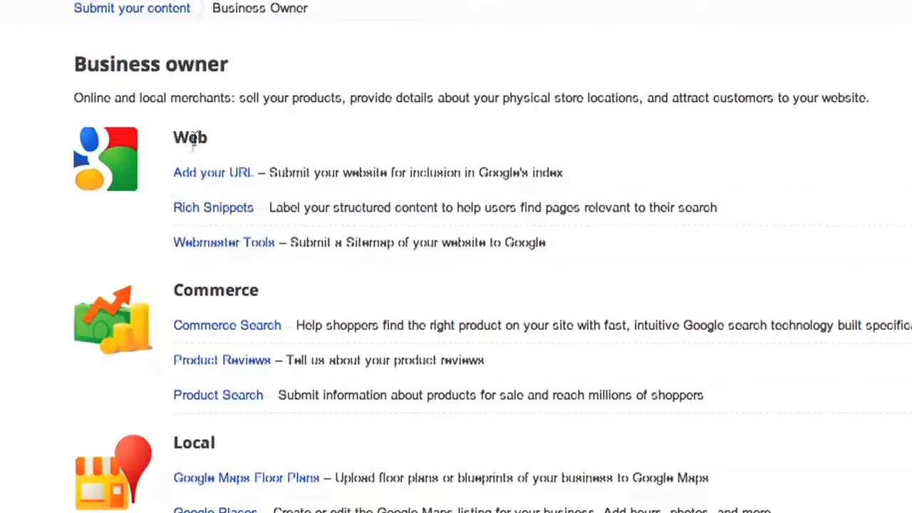
pyautogui.moveTo(197, 174)
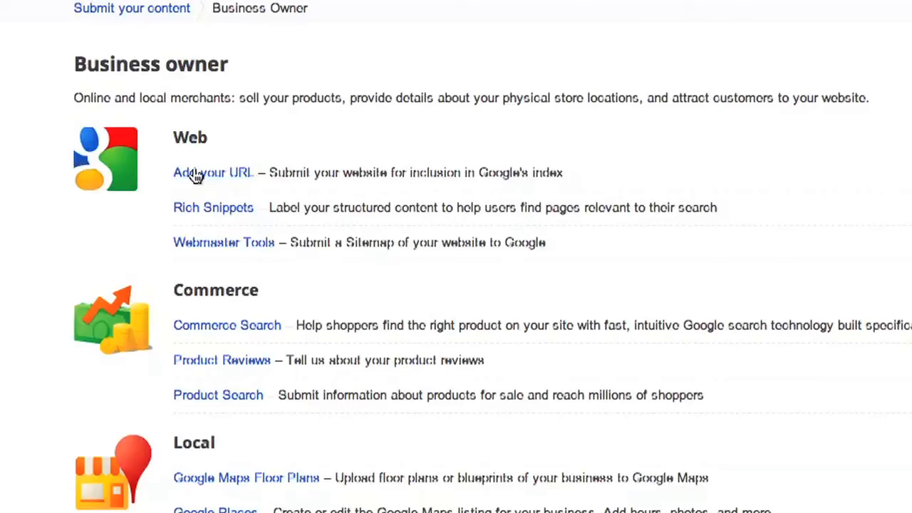
pyautogui.click(213, 172)
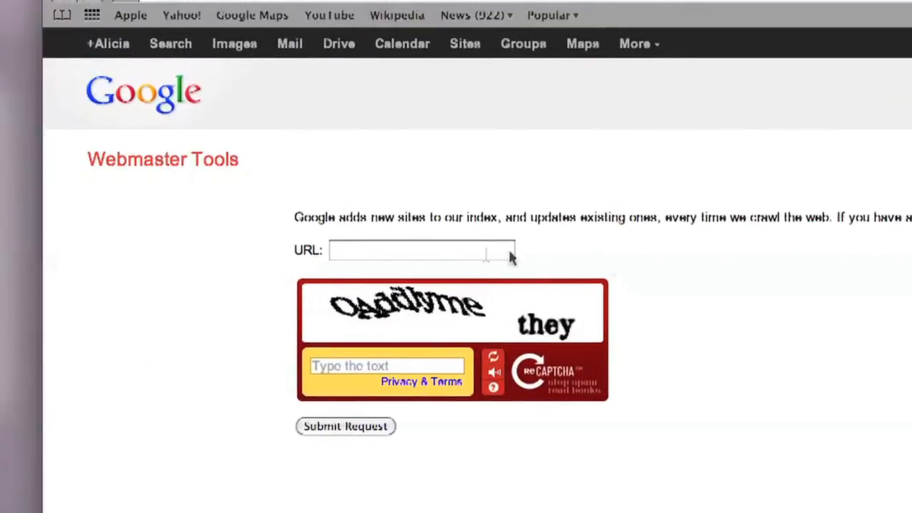
pyautogui.click(422, 251)
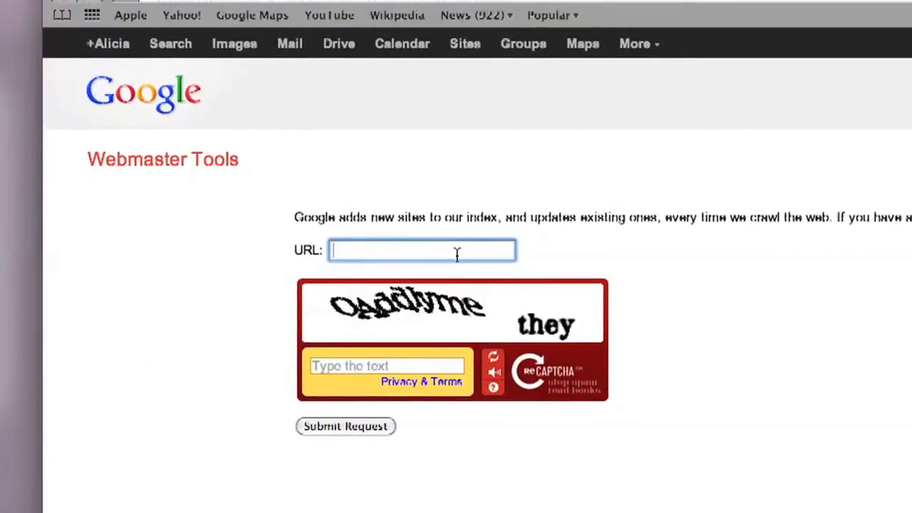
pyautogui.write('http://aliritton')
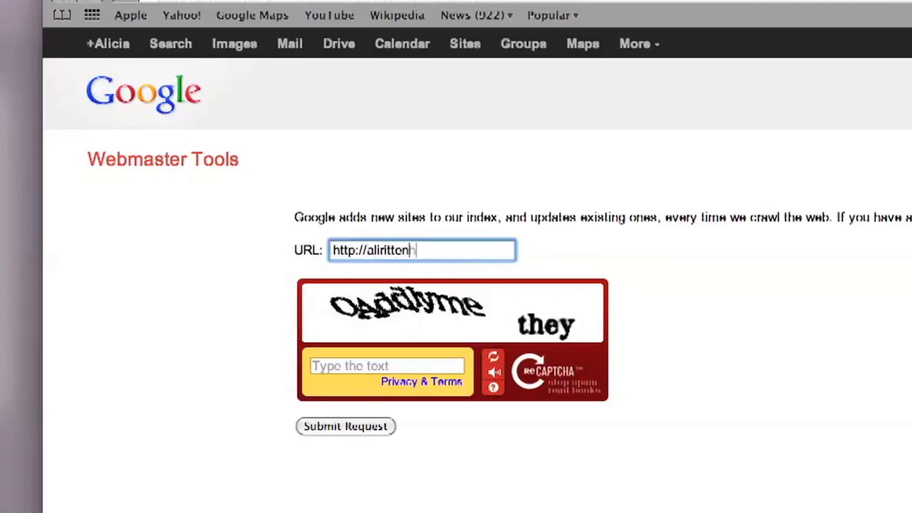
pyautogui.write('house.com')
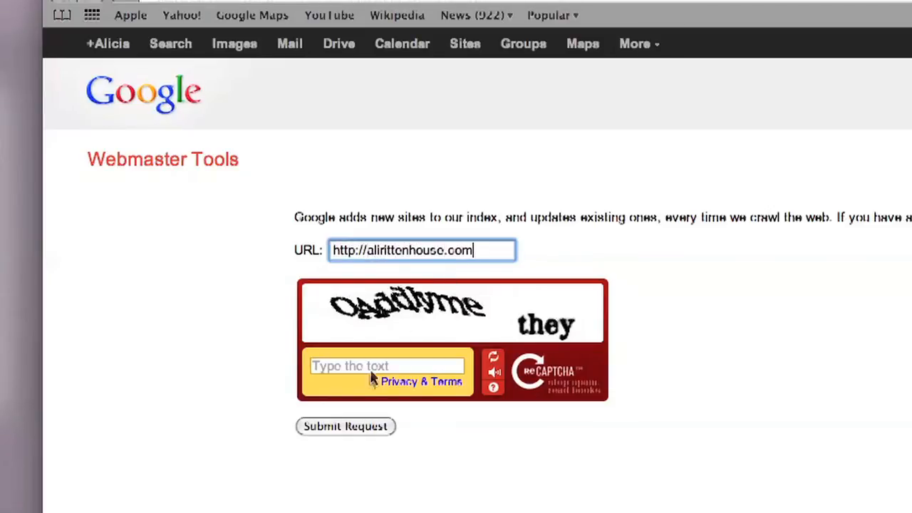
# Step: Enter the captcha words 'OAddly' and submit the add-URL request
pyautogui.click(388, 365)
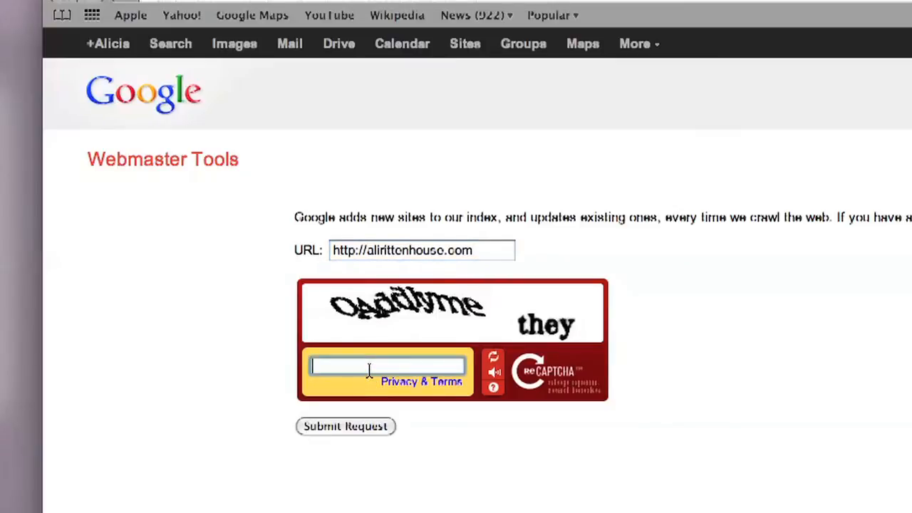
pyautogui.write('OAddlyme they')
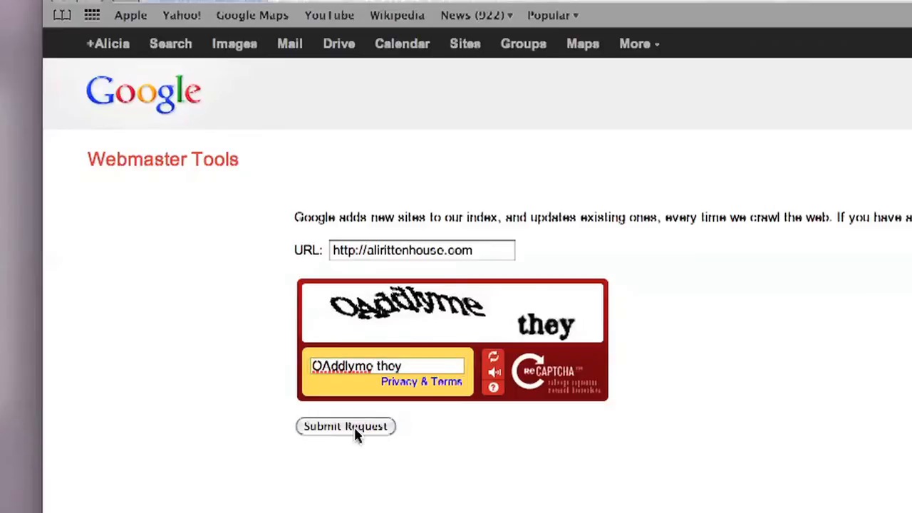
pyautogui.click(345, 426)
pyautogui.write('google.com/webmaster')
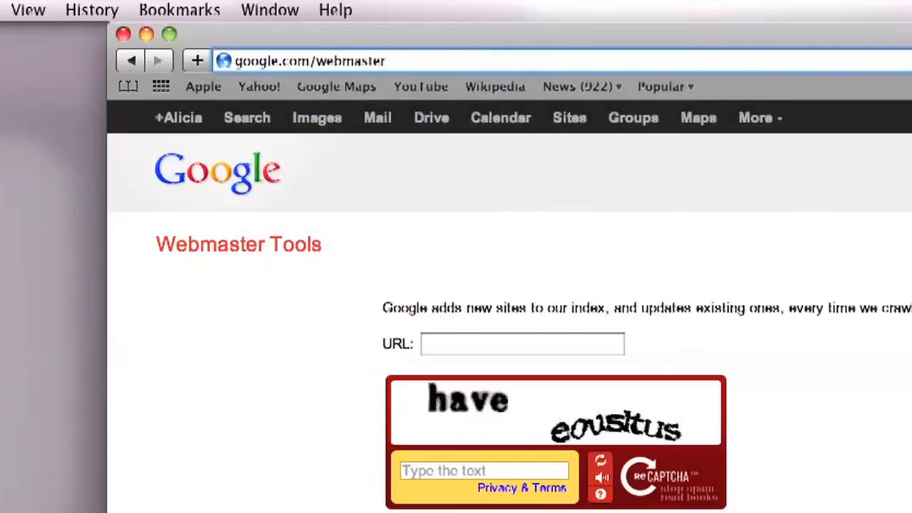
# Step: Go to google.com/webmaster/tools to reach the Webmaster Tools home page
pyautogui.write('/tools/home?hl=en')
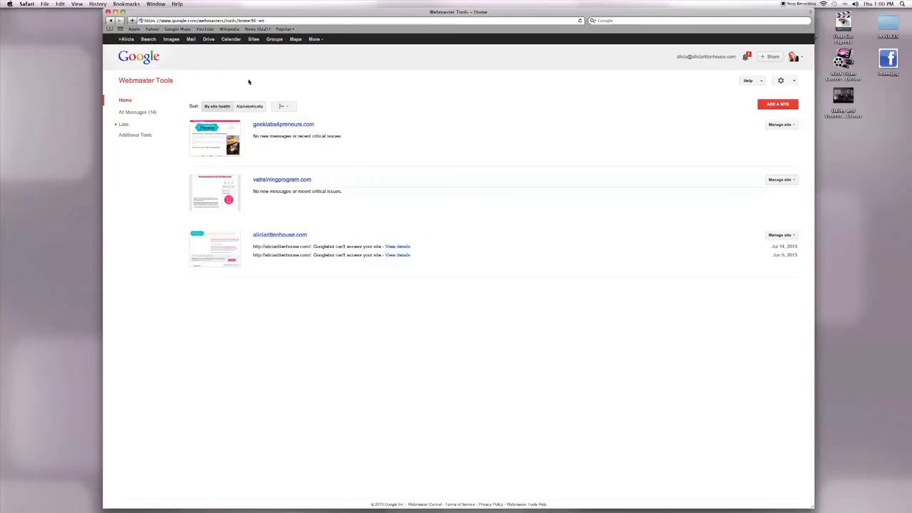
pyautogui.moveTo(459, 81)
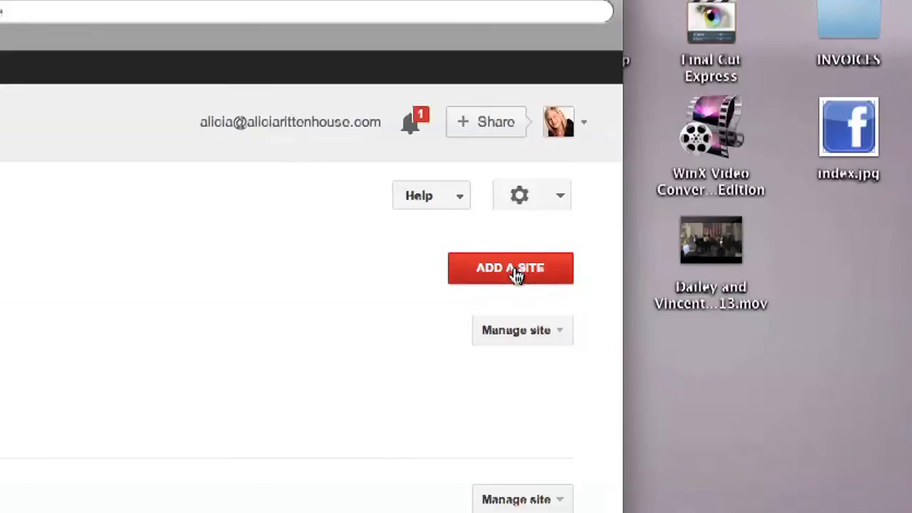
pyautogui.click(511, 268)
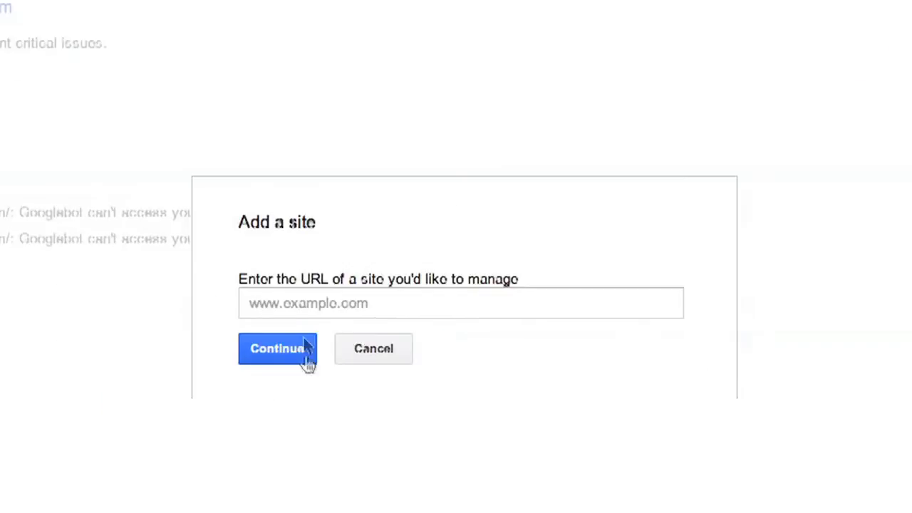
pyautogui.click(460, 302)
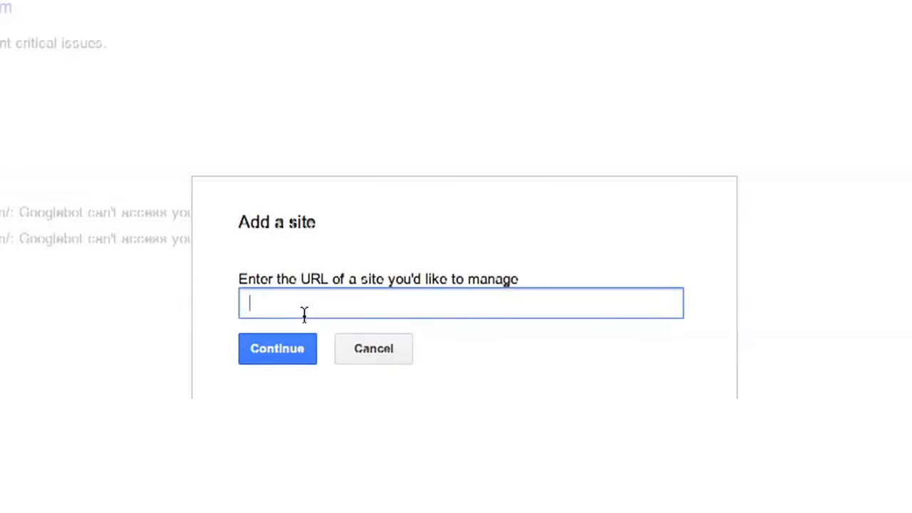
pyautogui.write('http:')
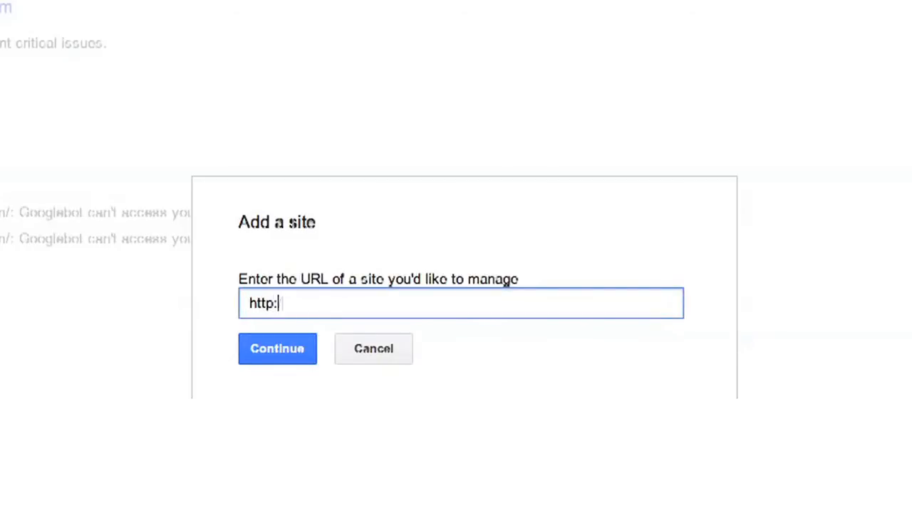
pyautogui.write('//alirit')
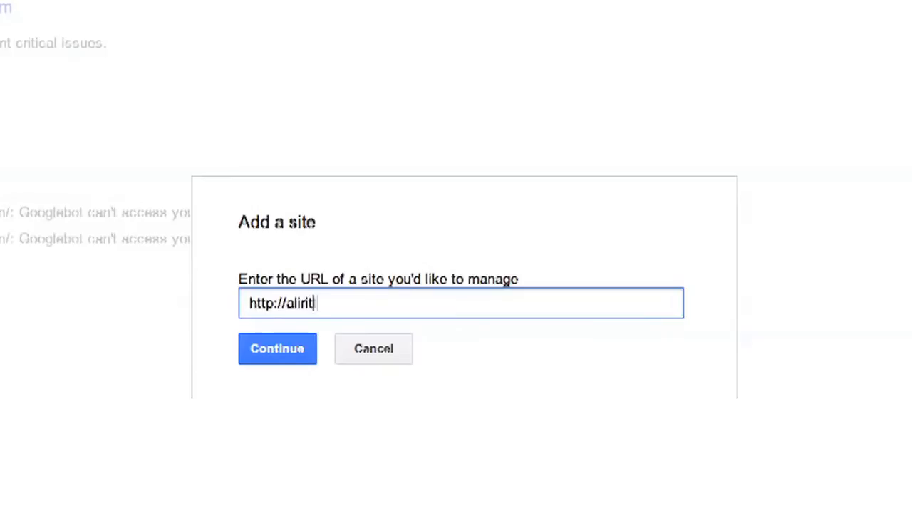
pyautogui.write('tenhouse.com')
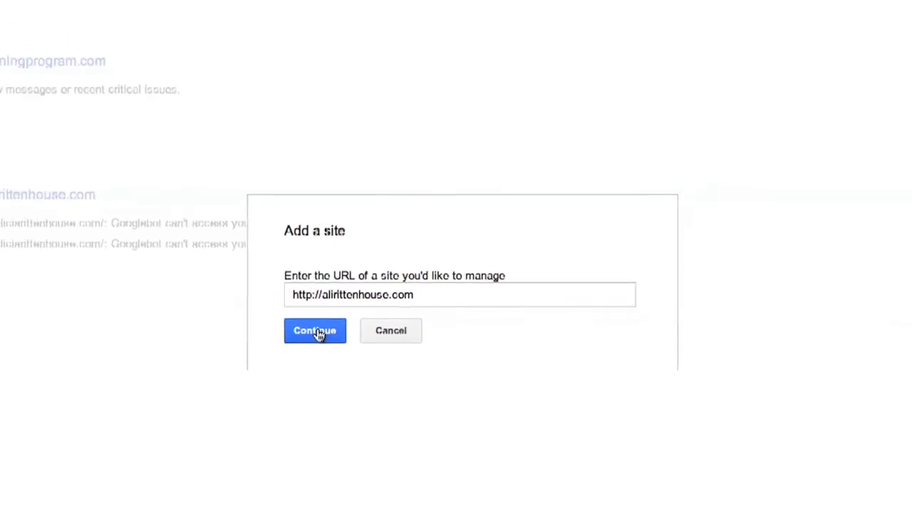
pyautogui.click(315, 330)
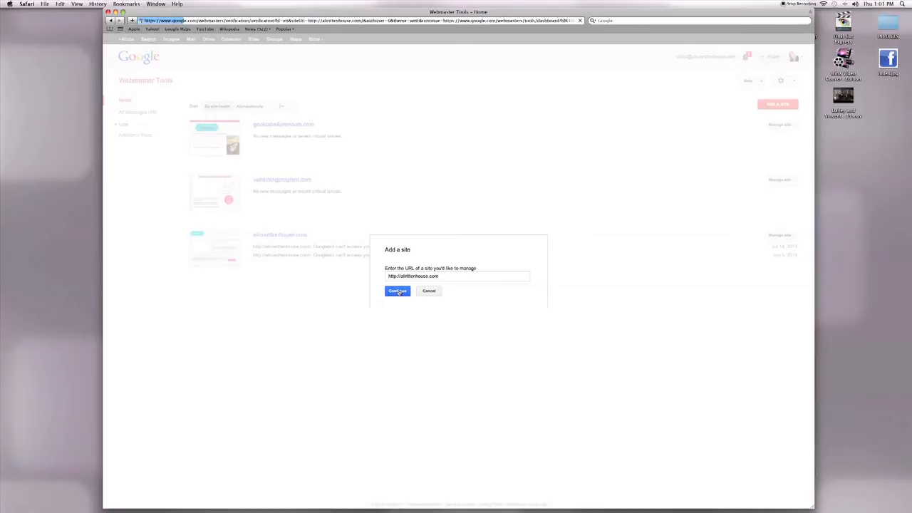
# Step: Under Alternate methods, verify ownership of alirittenhouse.com via Google Analytics
pyautogui.click(396, 291)
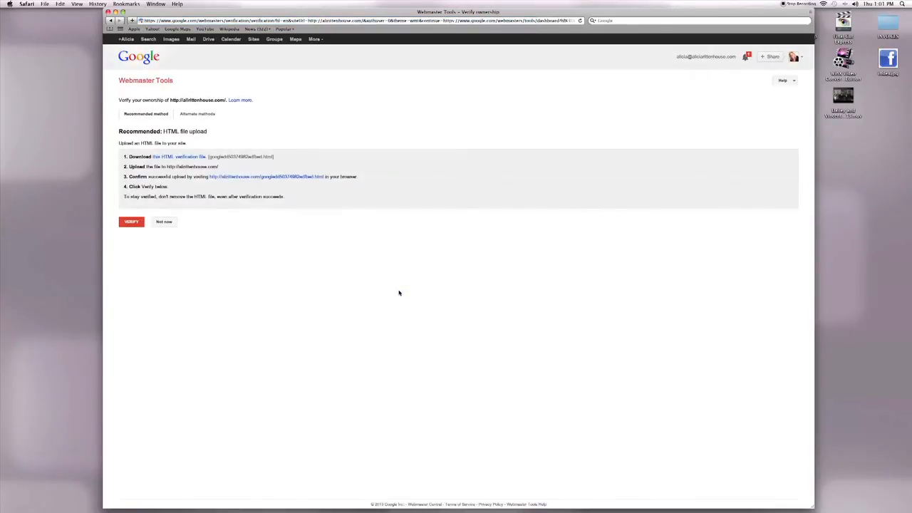
pyautogui.moveTo(397, 281)
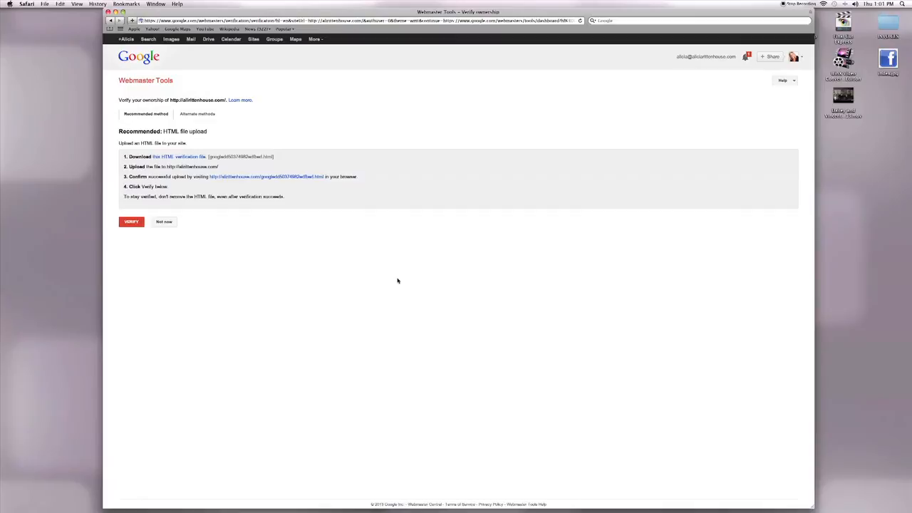
pyautogui.moveTo(306, 191)
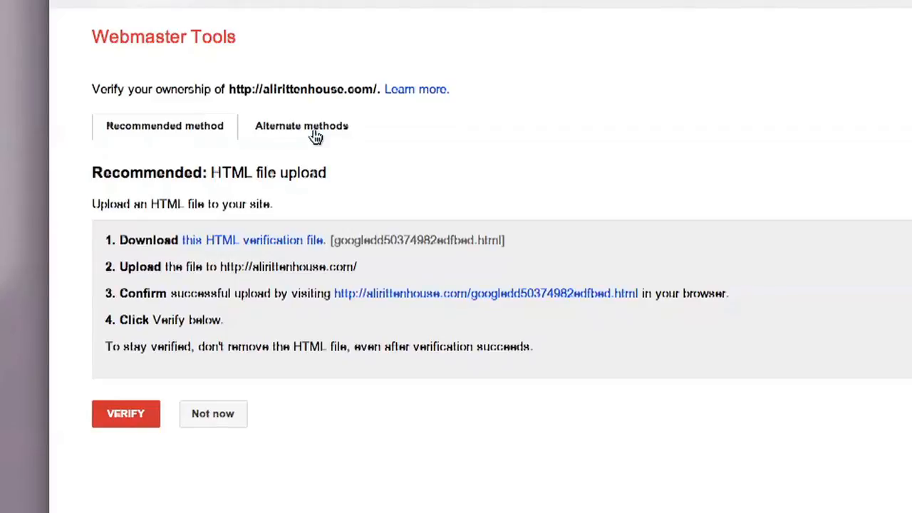
pyautogui.click(301, 126)
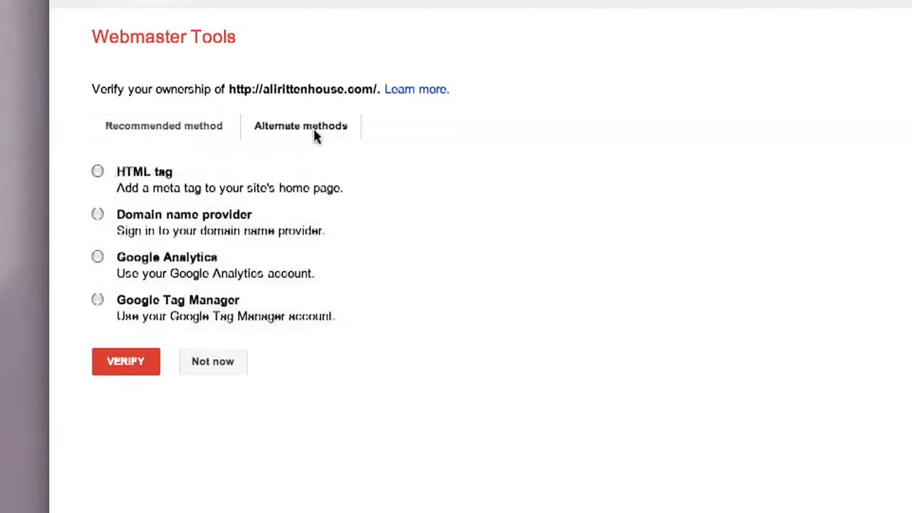
pyautogui.moveTo(207, 222)
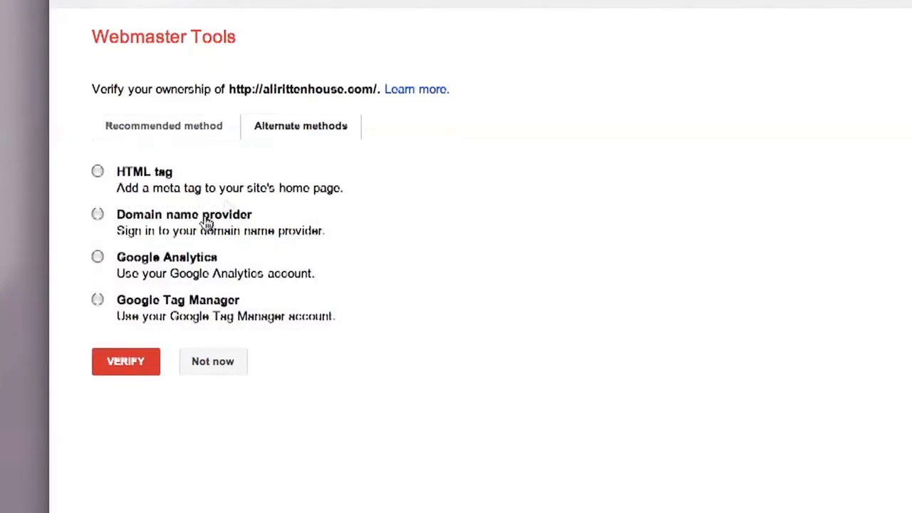
pyautogui.click(96, 256)
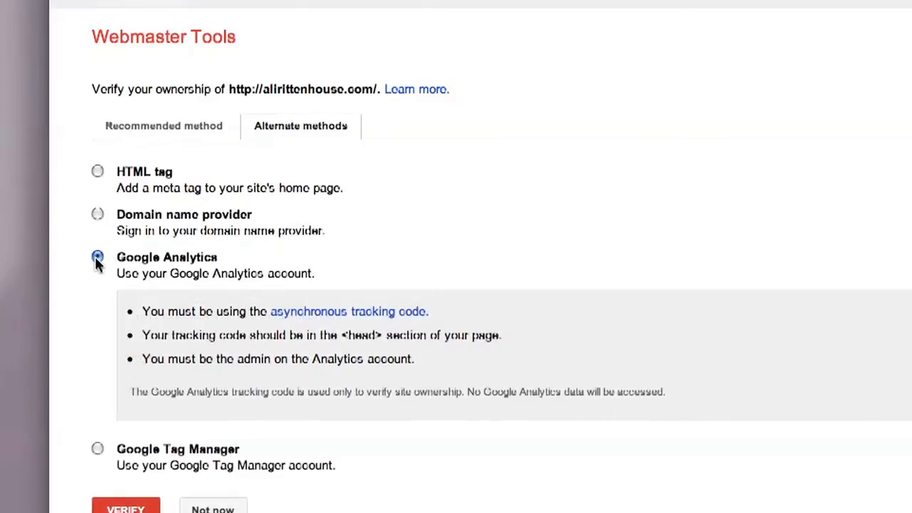
pyautogui.click(97, 257)
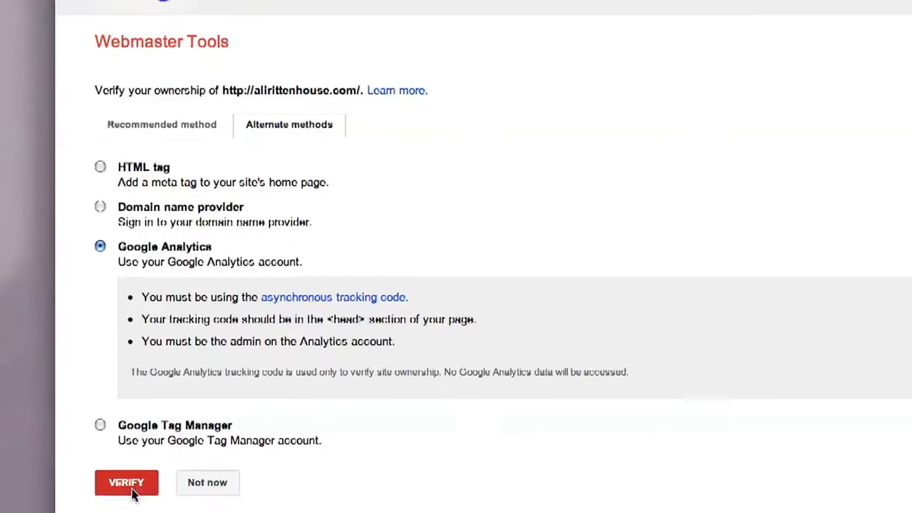
pyautogui.click(125, 481)
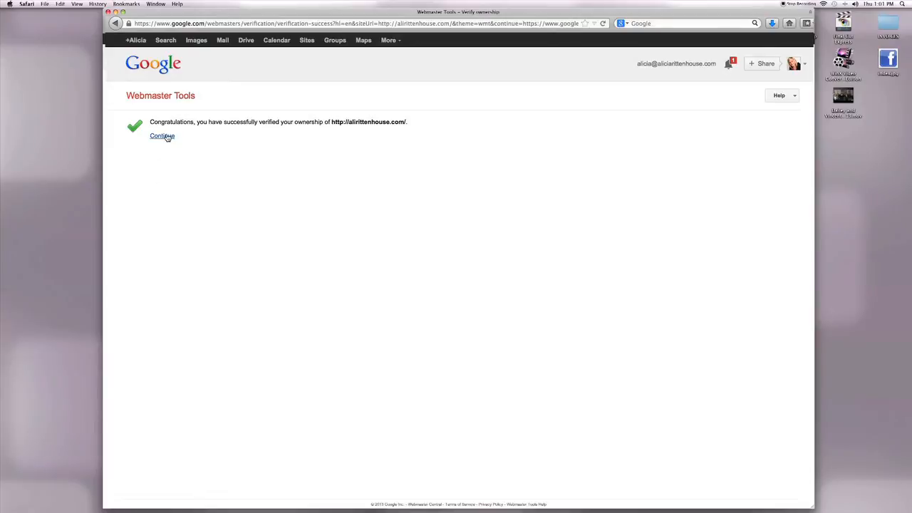
# Step: Continue from the verification success page to the alirittenhouse.com site dashboard
pyautogui.click(162, 137)
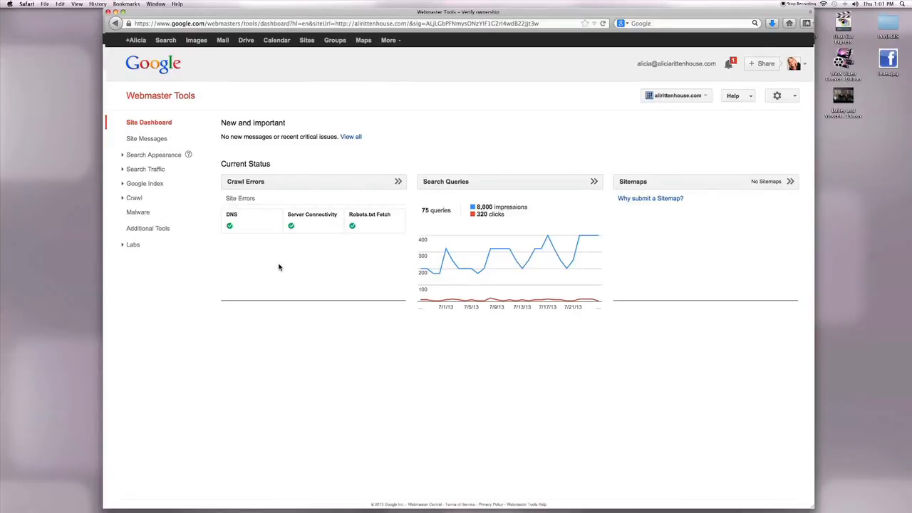
pyautogui.moveTo(283, 266)
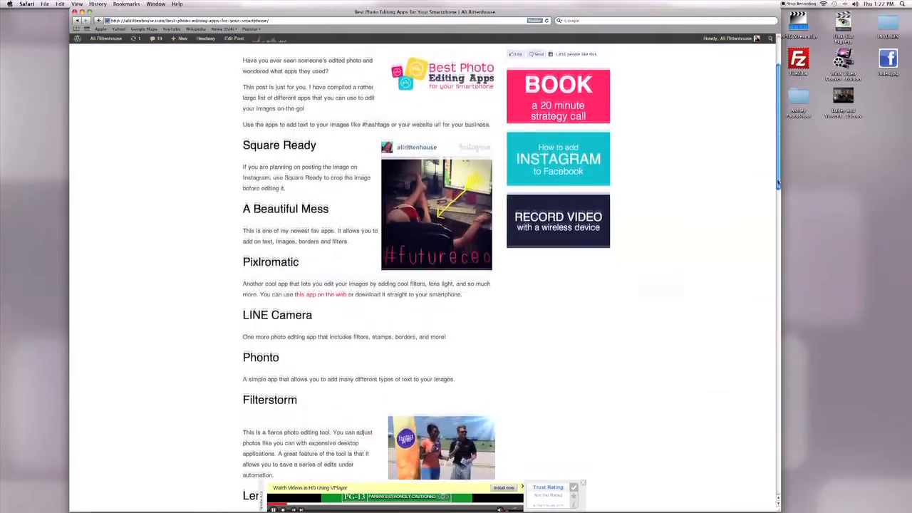
pyautogui.scroll(-3)
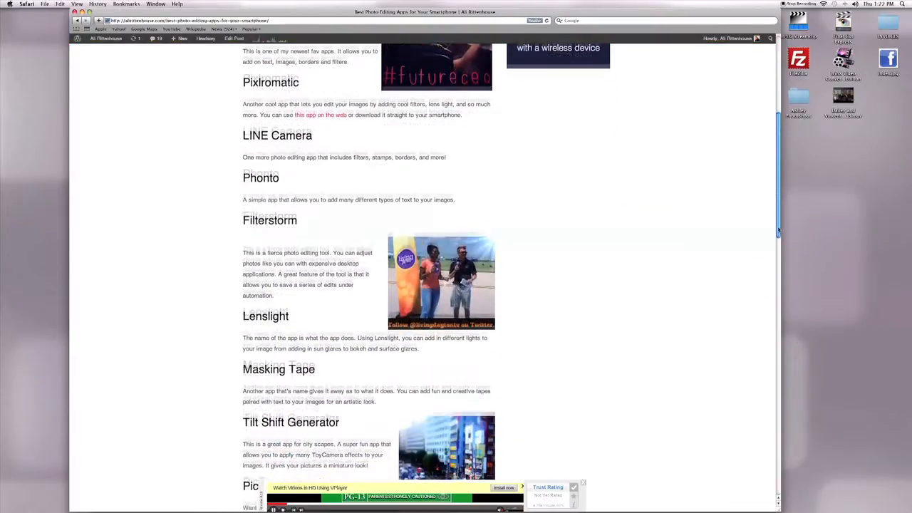
pyautogui.scroll(-3)
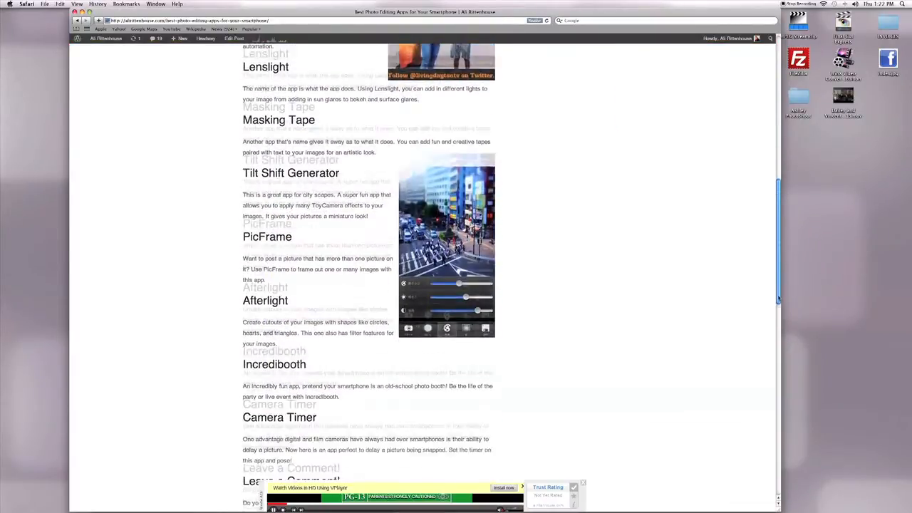
pyautogui.scroll(-3)
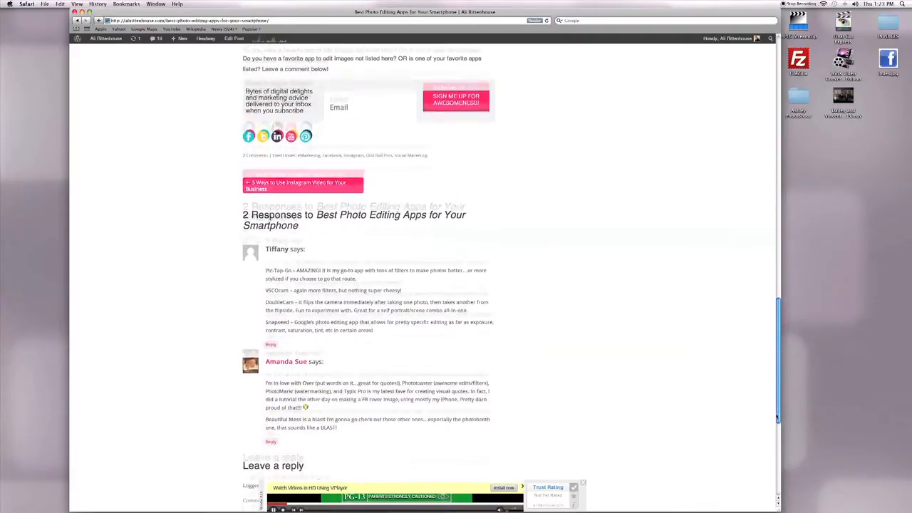
pyautogui.scroll(-3)
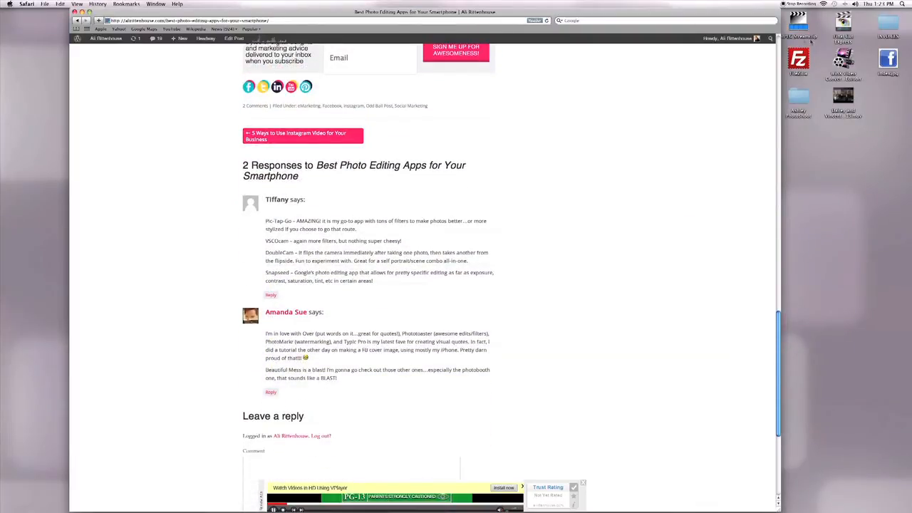